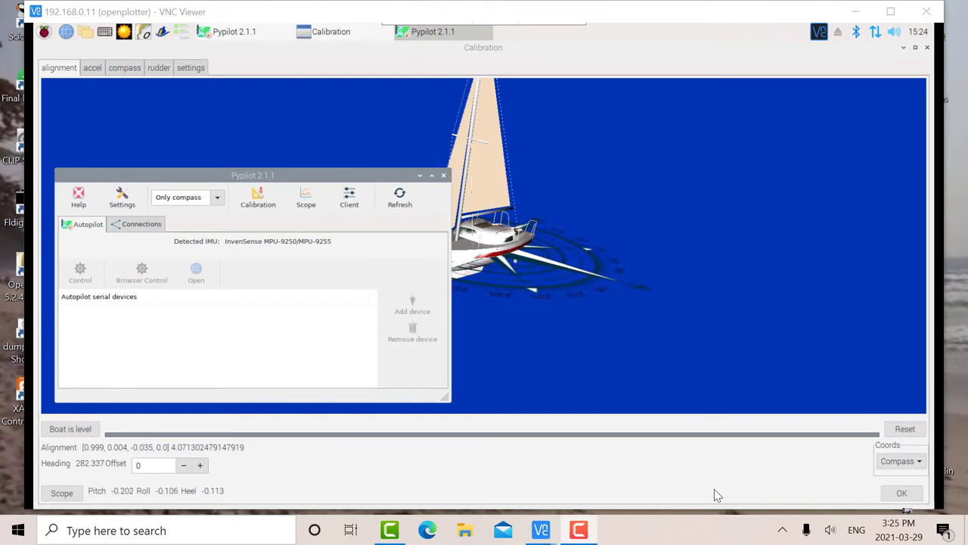
mouse_move(725, 489)
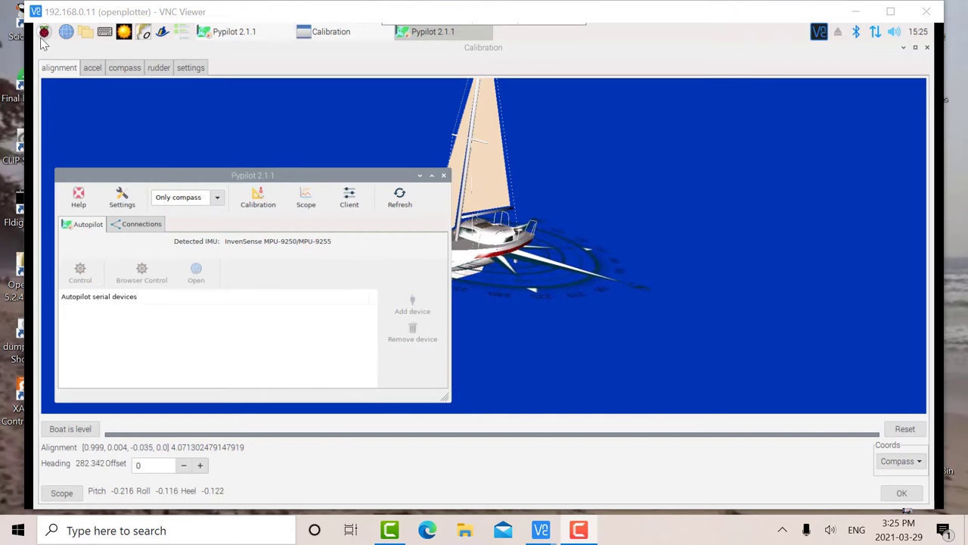
mouse_move(250, 337)
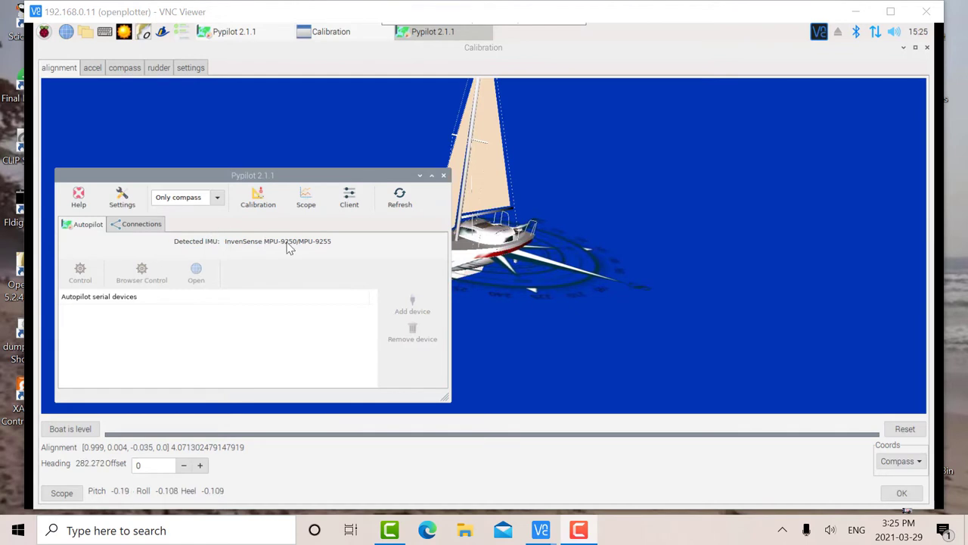
mouse_move(295, 253)
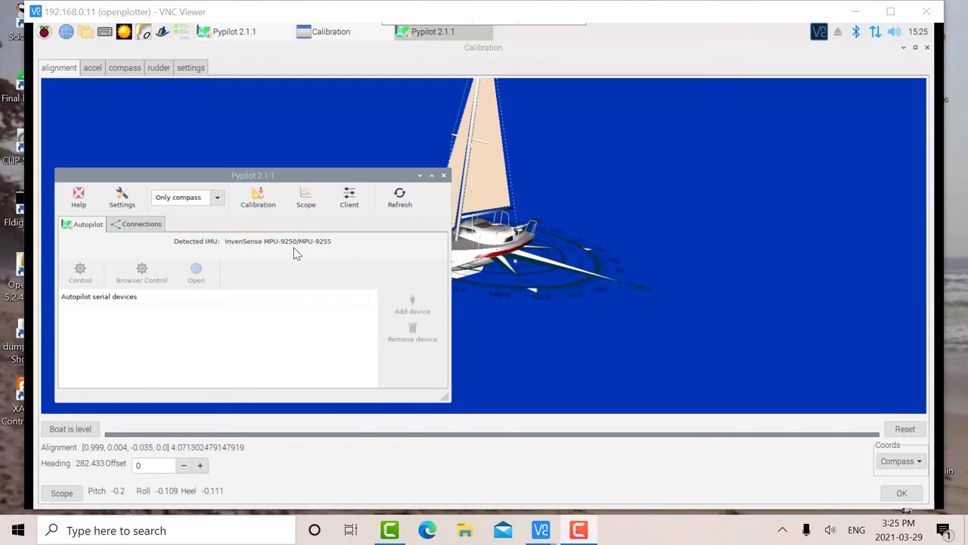